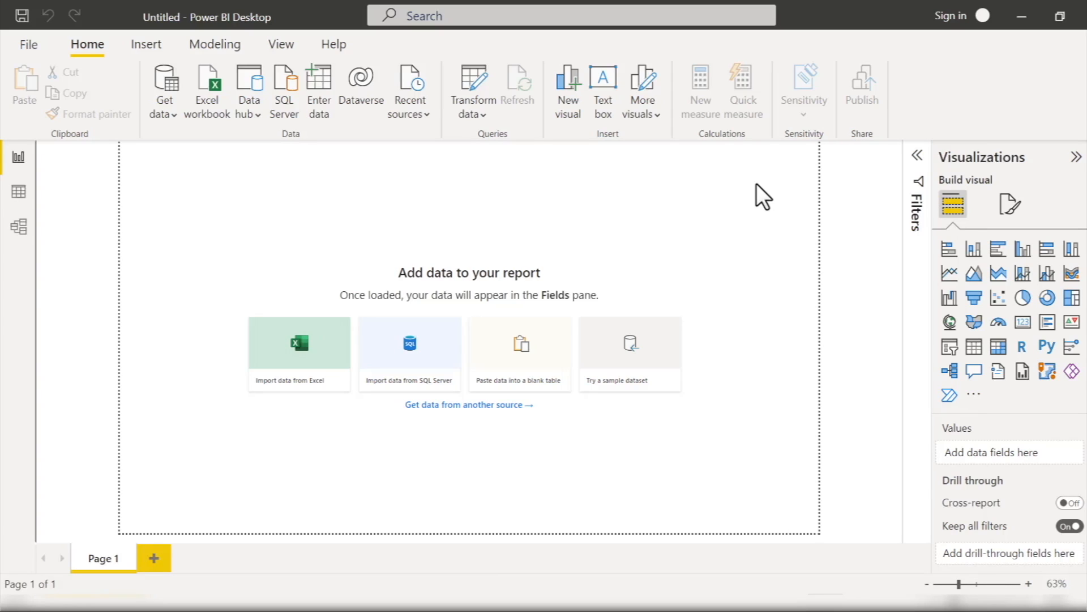
pyautogui.moveTo(594, 553)
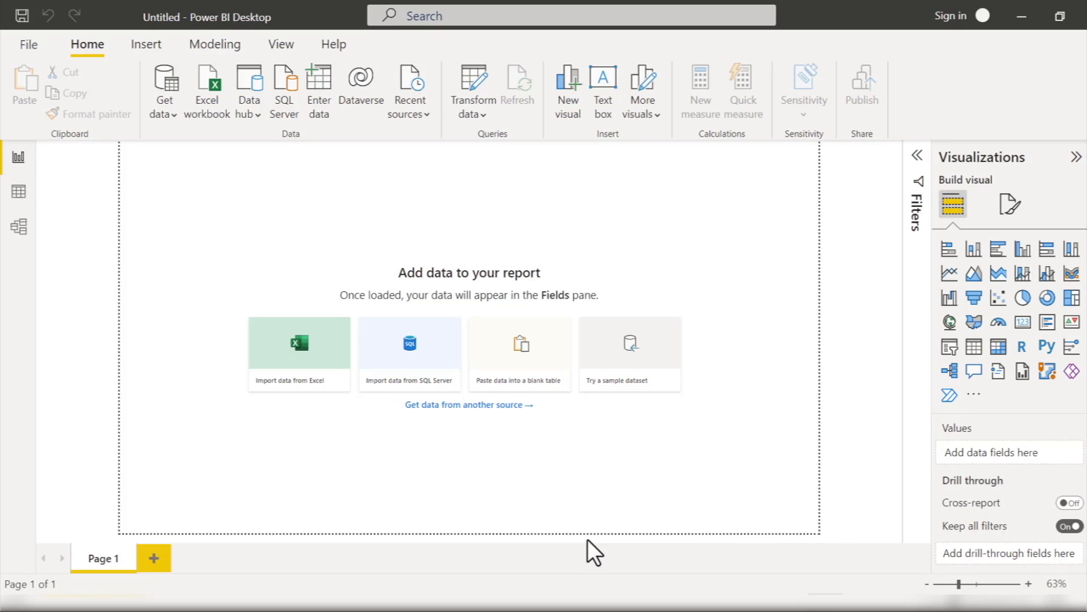
pyautogui.moveTo(208, 219)
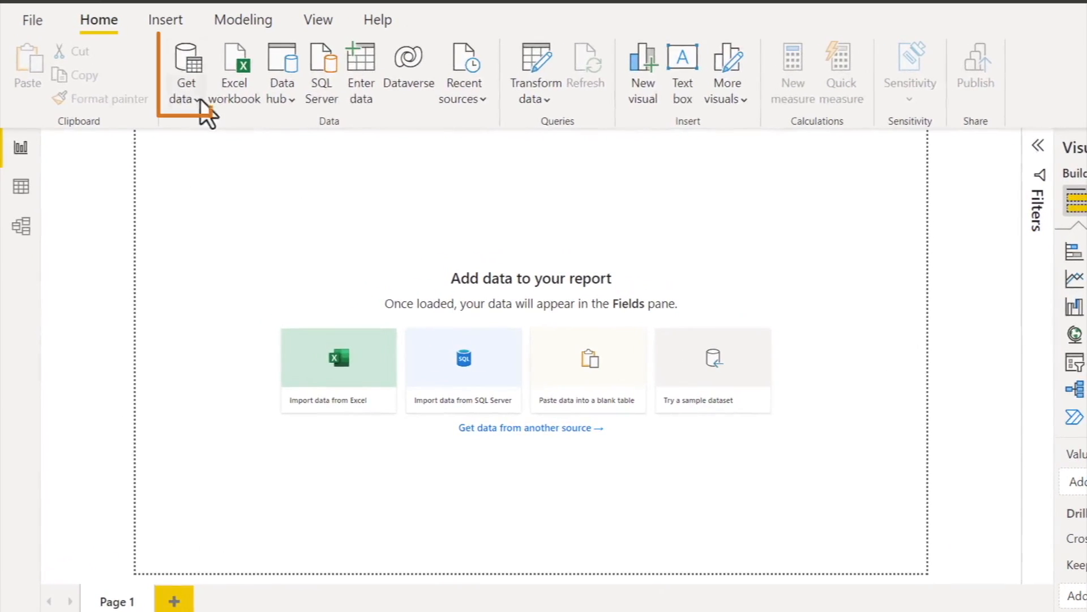
# After browsing the connector catalogue, choose bfro_reports from Datasets > Bigfoot as a Text/CSV source.
pyautogui.click(186, 69)
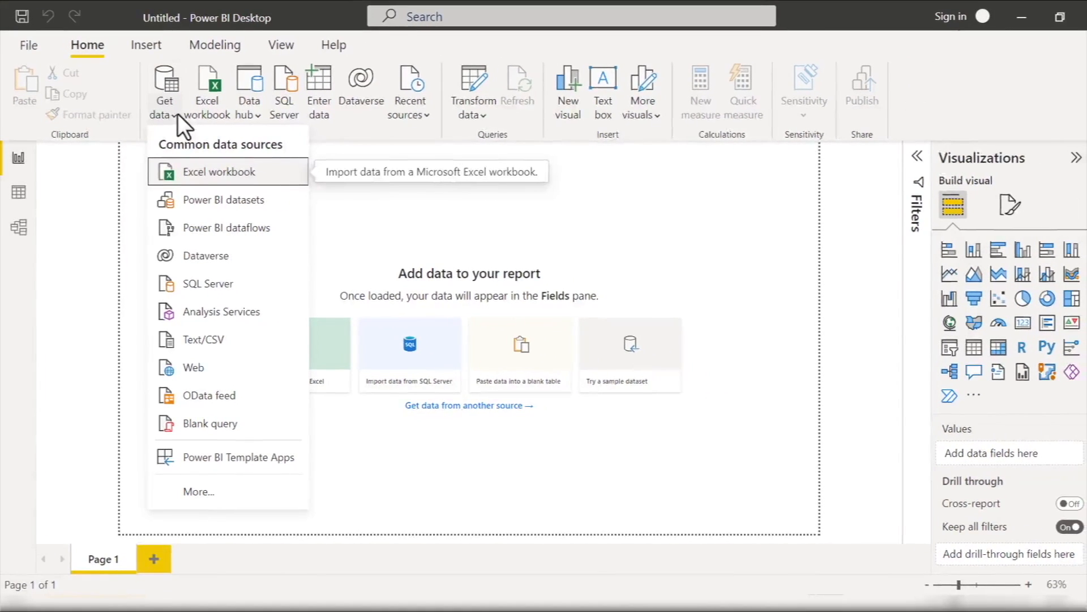
pyautogui.moveTo(82, 464)
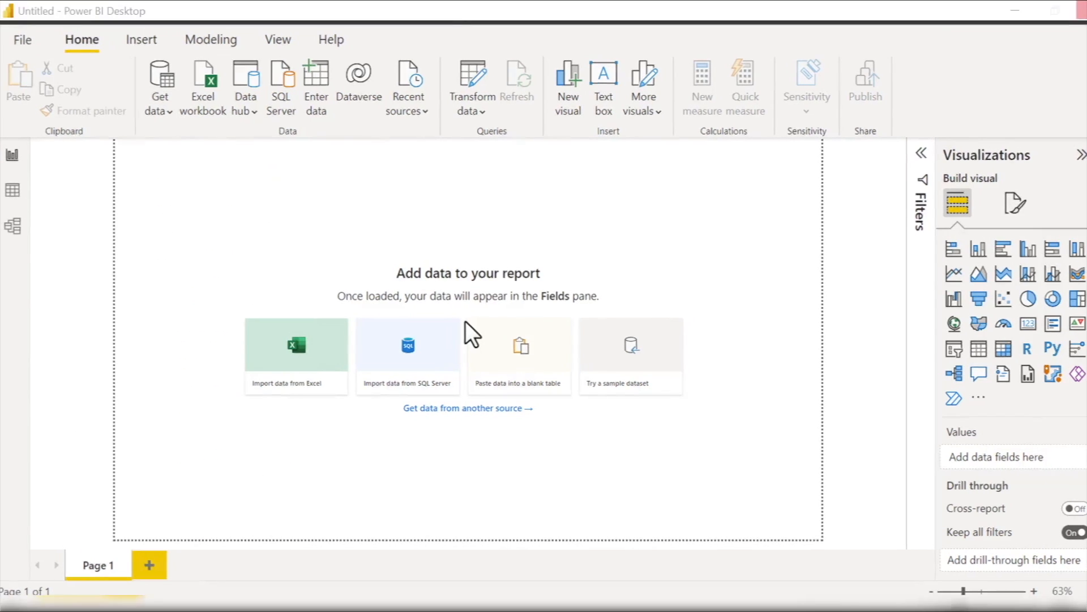
pyautogui.click(467, 408)
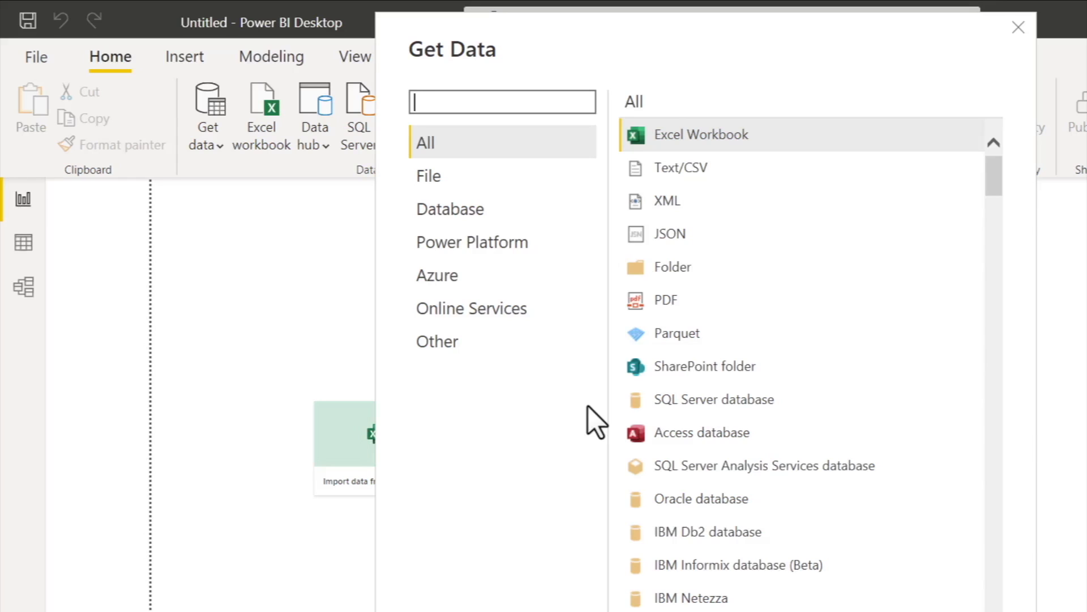
pyautogui.moveTo(496, 132)
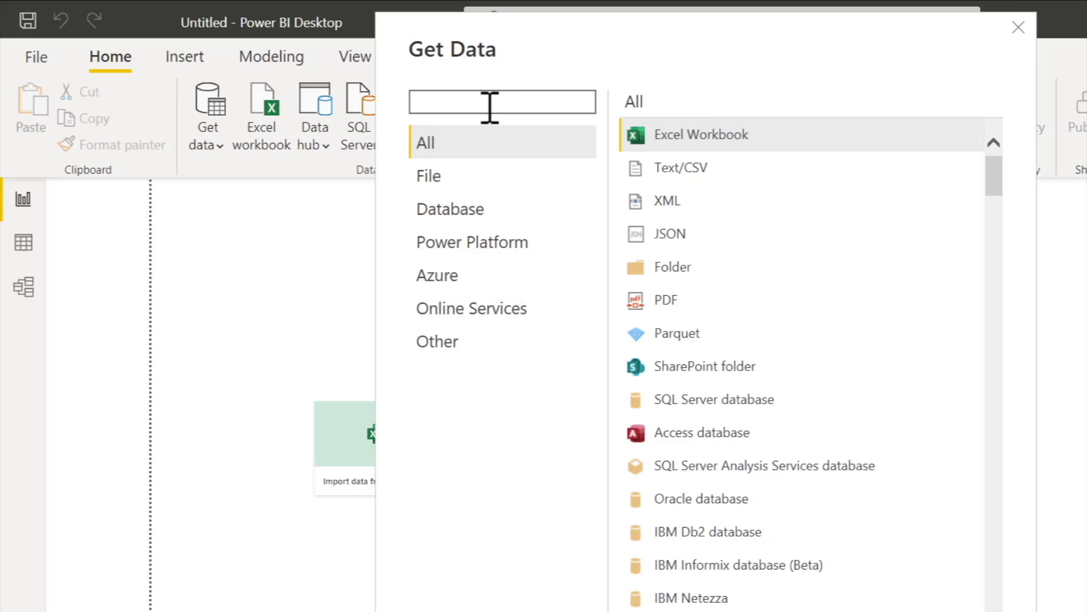
pyautogui.write('database')
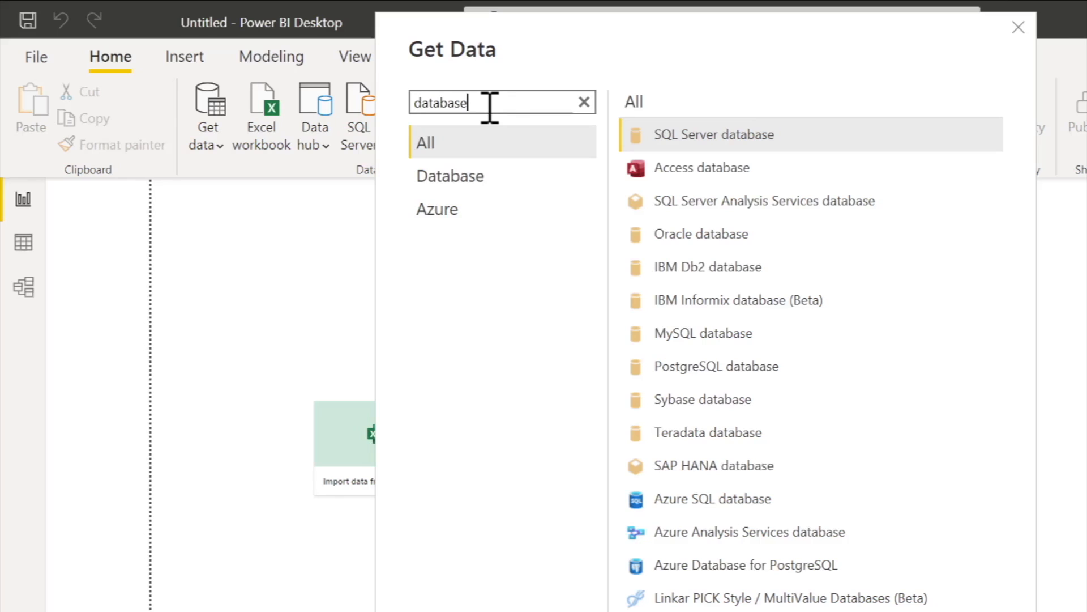
pyautogui.moveTo(433, 135)
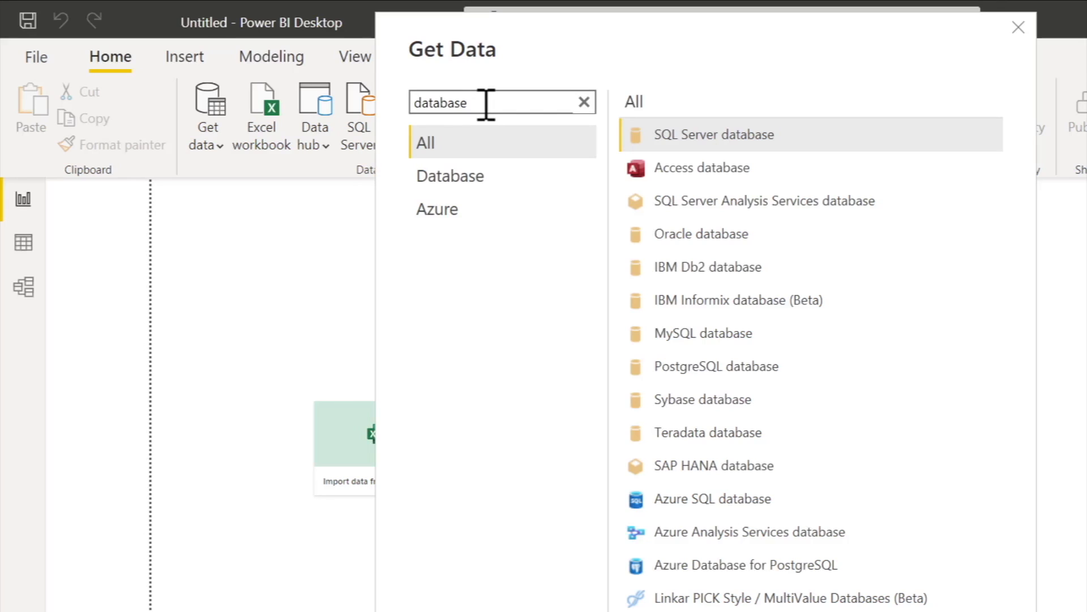
pyautogui.press('BackSpace')
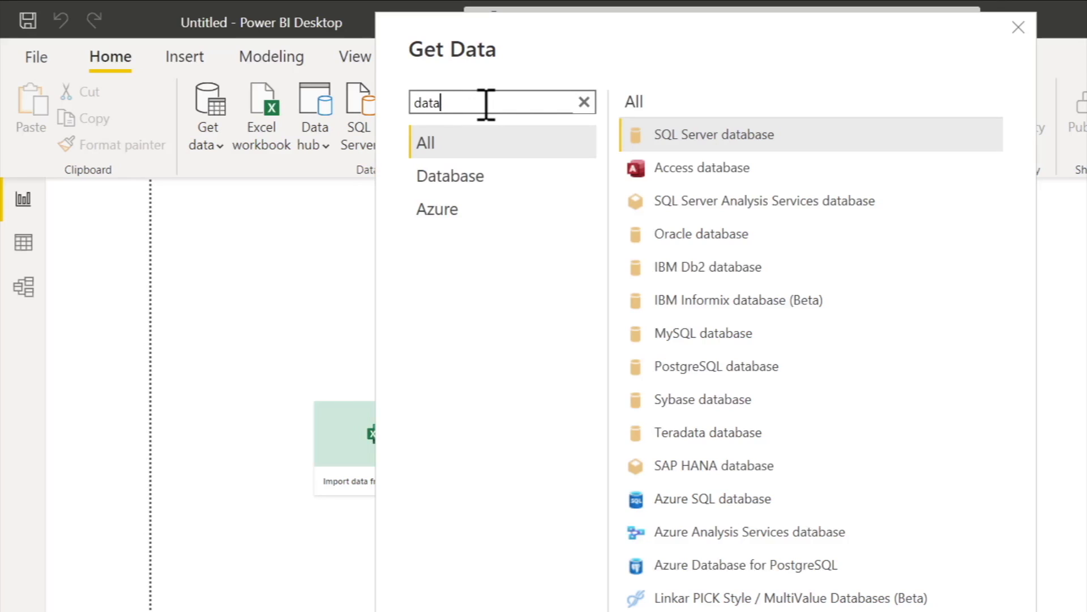
pyautogui.click(583, 102)
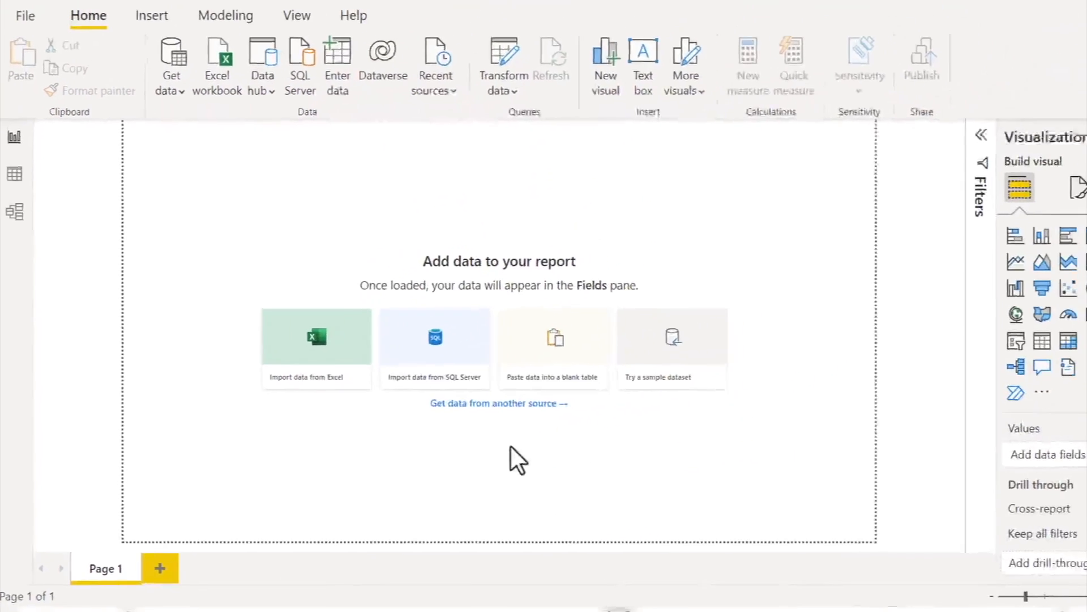
pyautogui.click(315, 337)
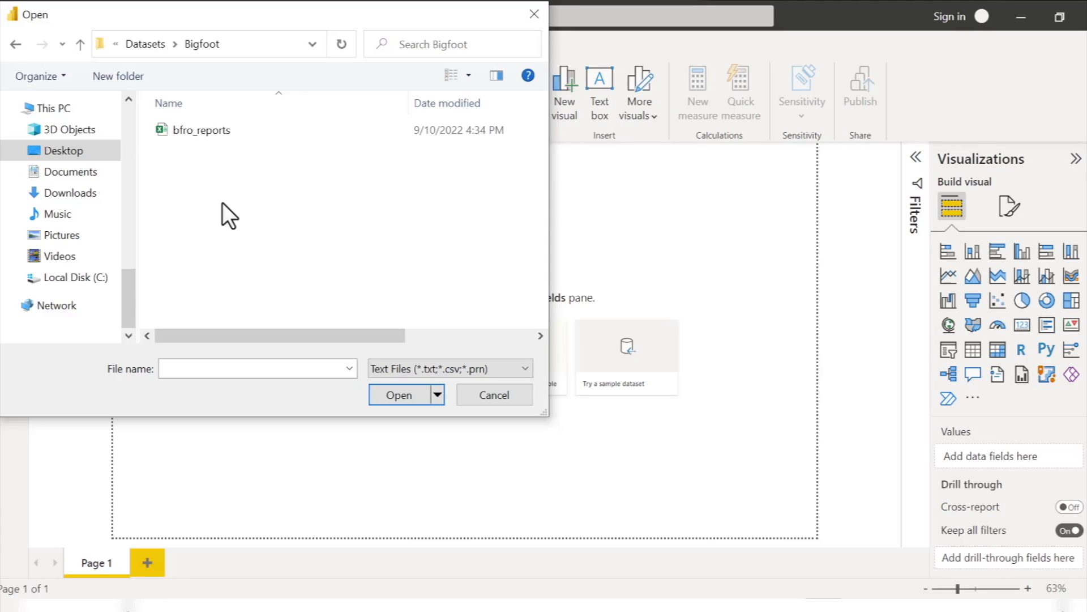
pyautogui.click(201, 130)
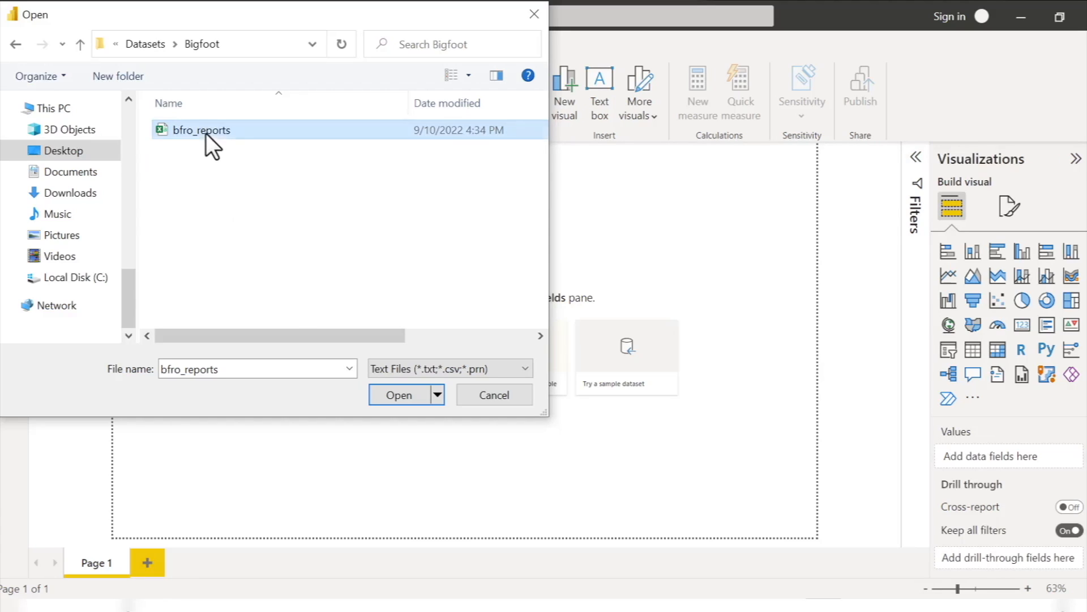
pyautogui.moveTo(305, 339)
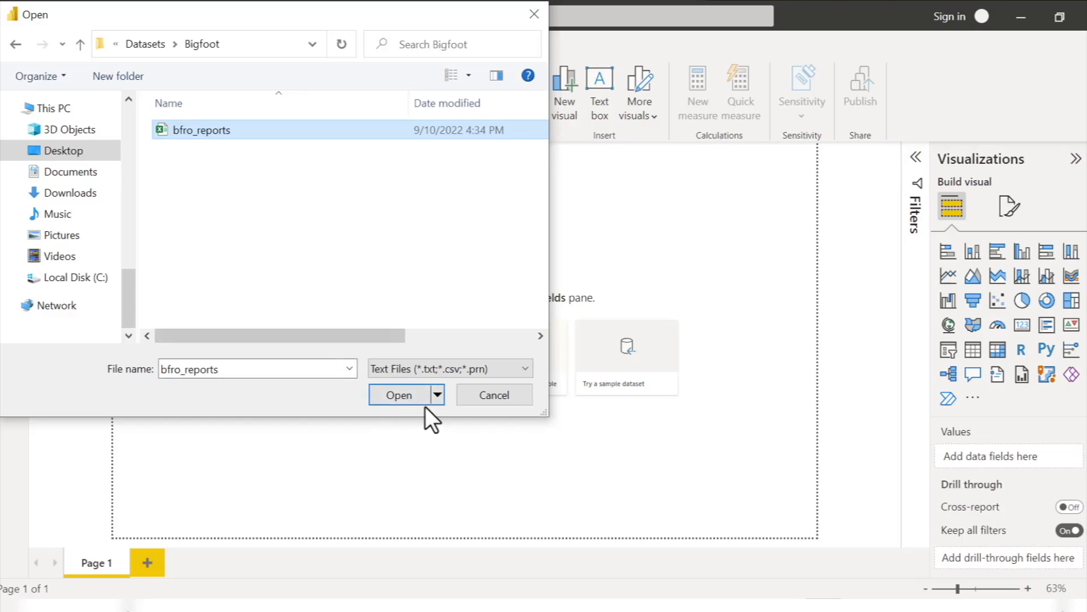
pyautogui.click(399, 395)
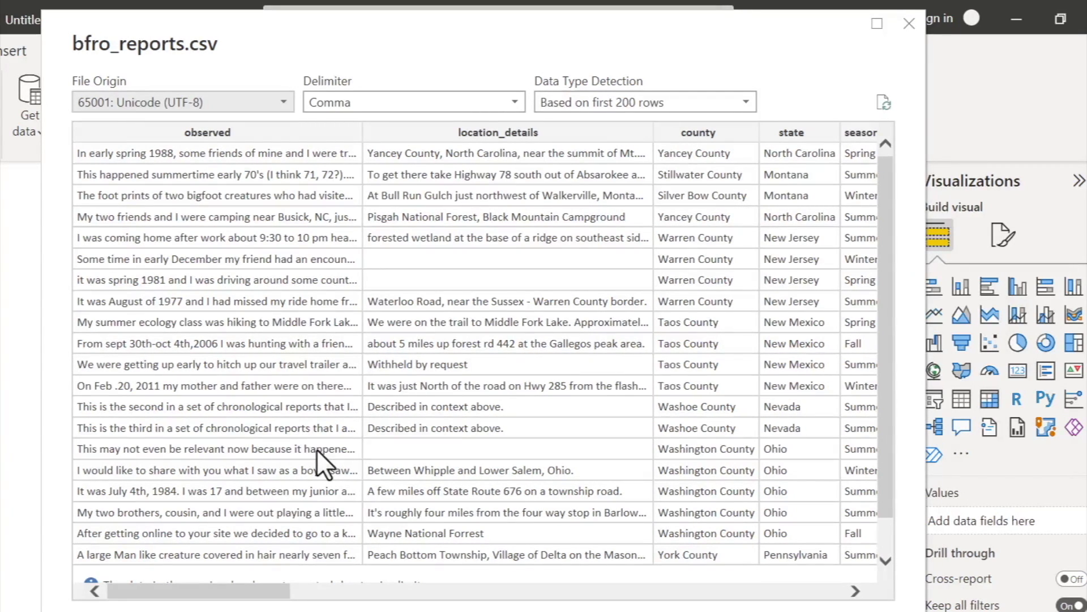
pyautogui.moveTo(323, 463)
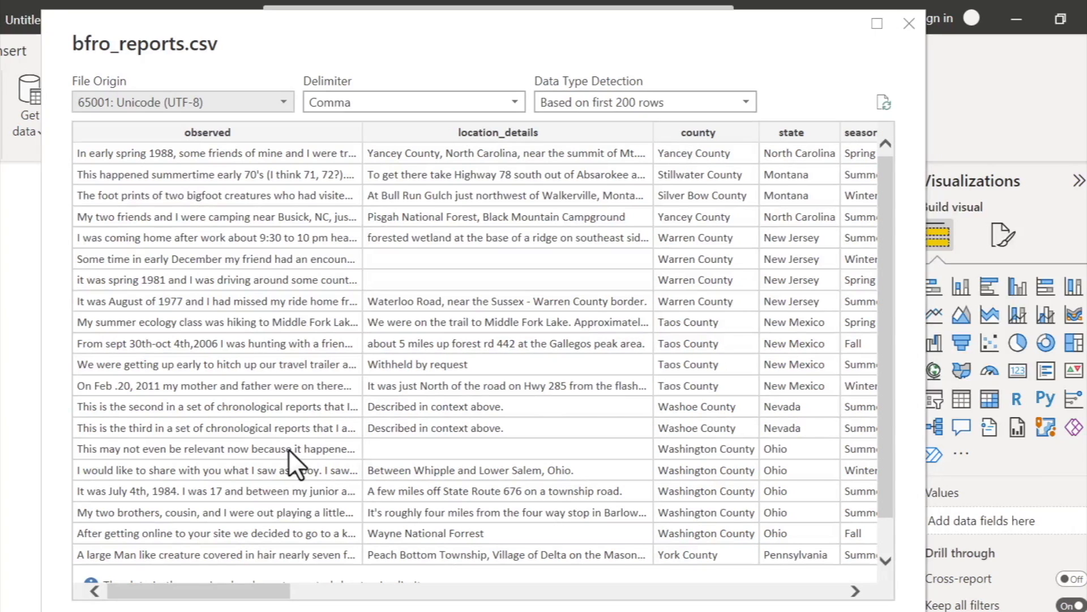
pyautogui.moveTo(95, 558)
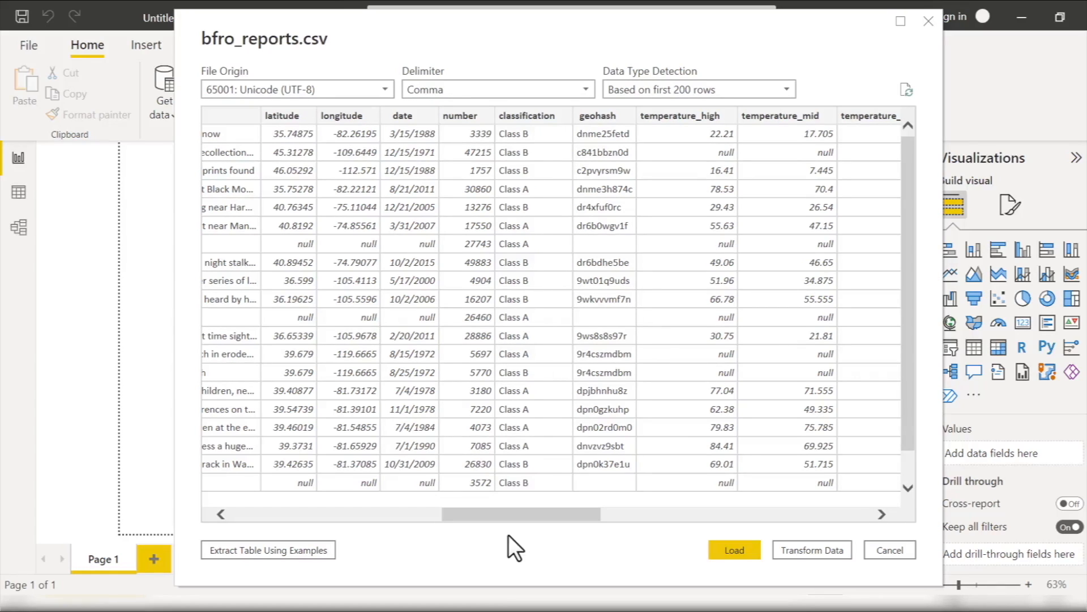
pyautogui.moveTo(678, 283)
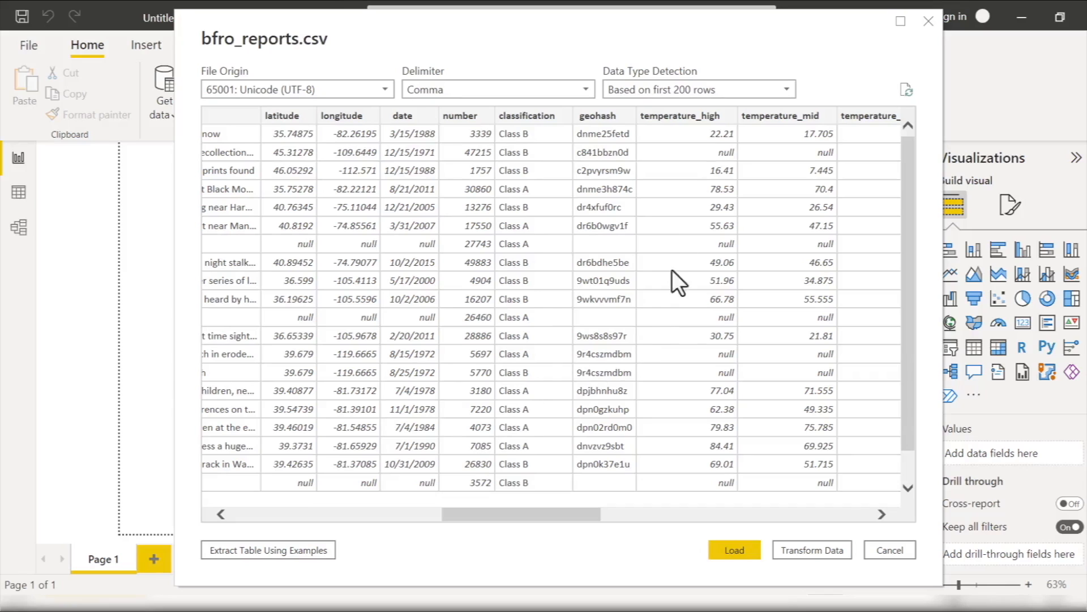
pyautogui.click(496, 89)
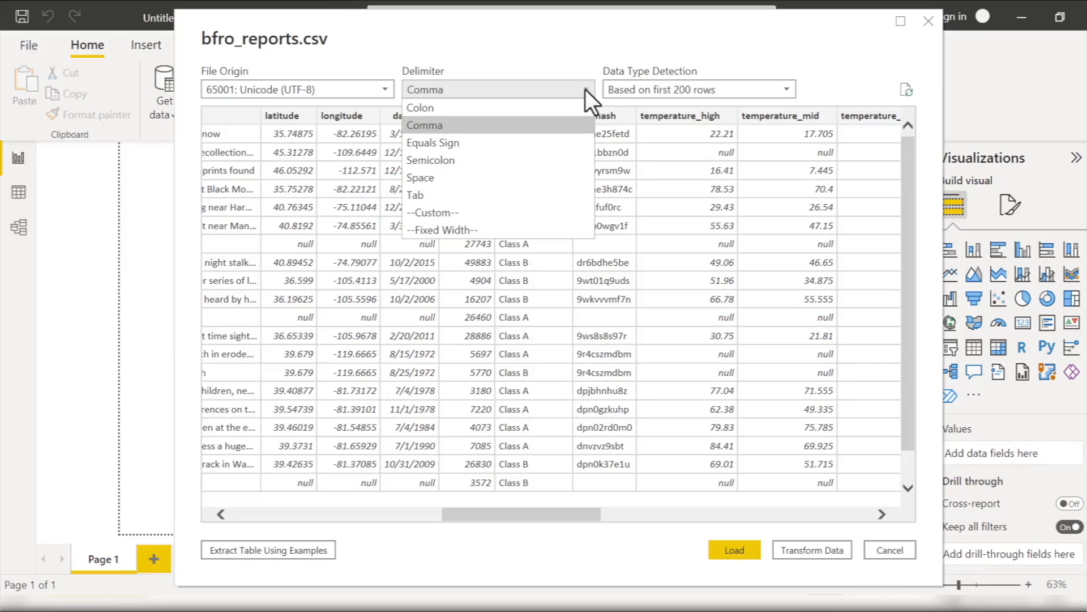
pyautogui.click(426, 124)
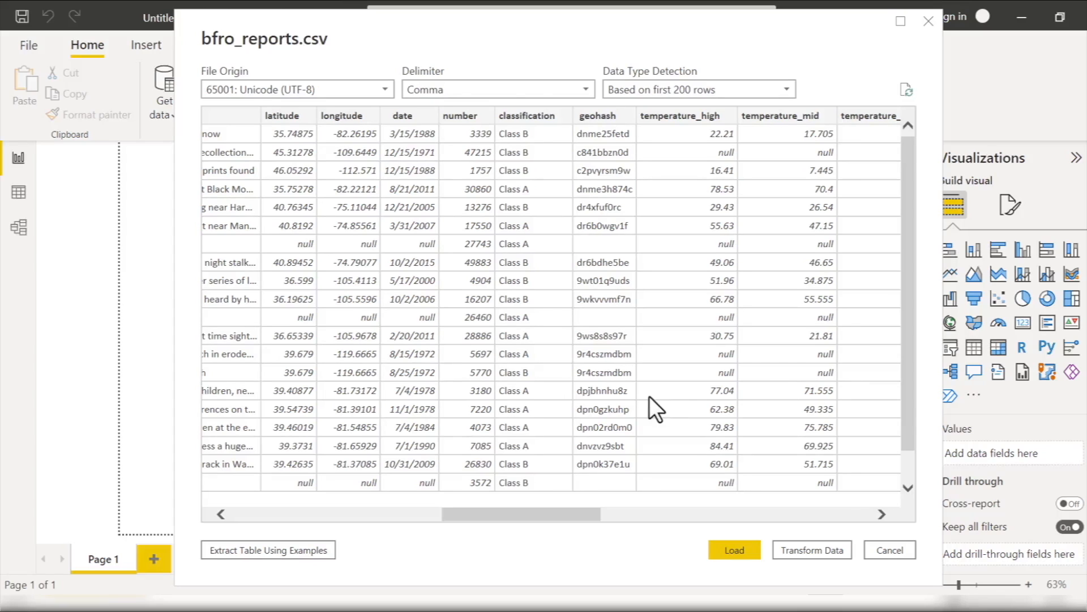
pyautogui.moveTo(487, 257)
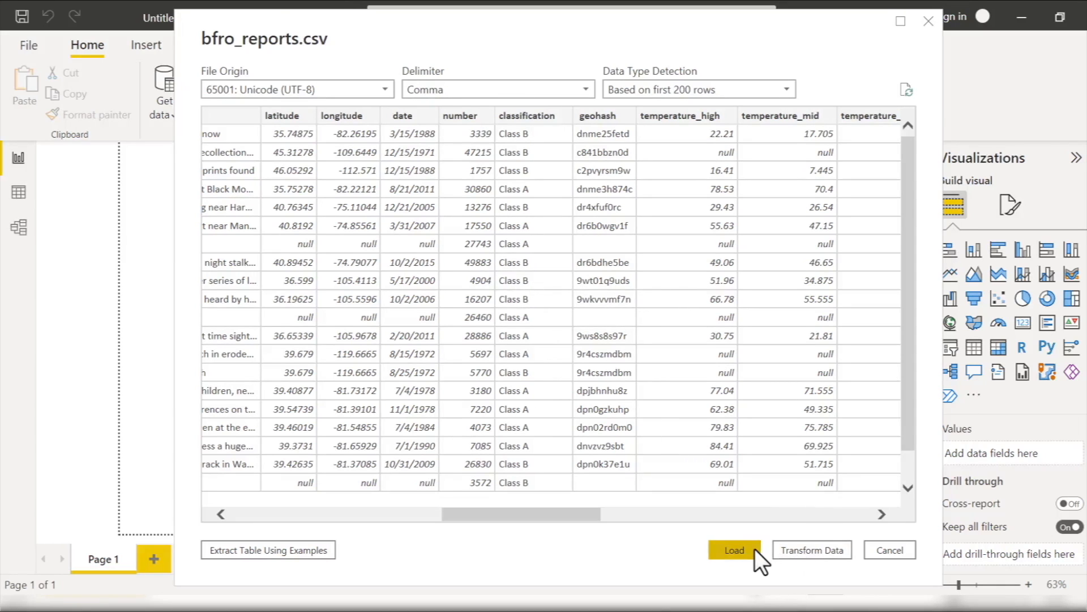
# Load the bfro_reports CSV preview so it becomes a table in the report.
pyautogui.click(733, 549)
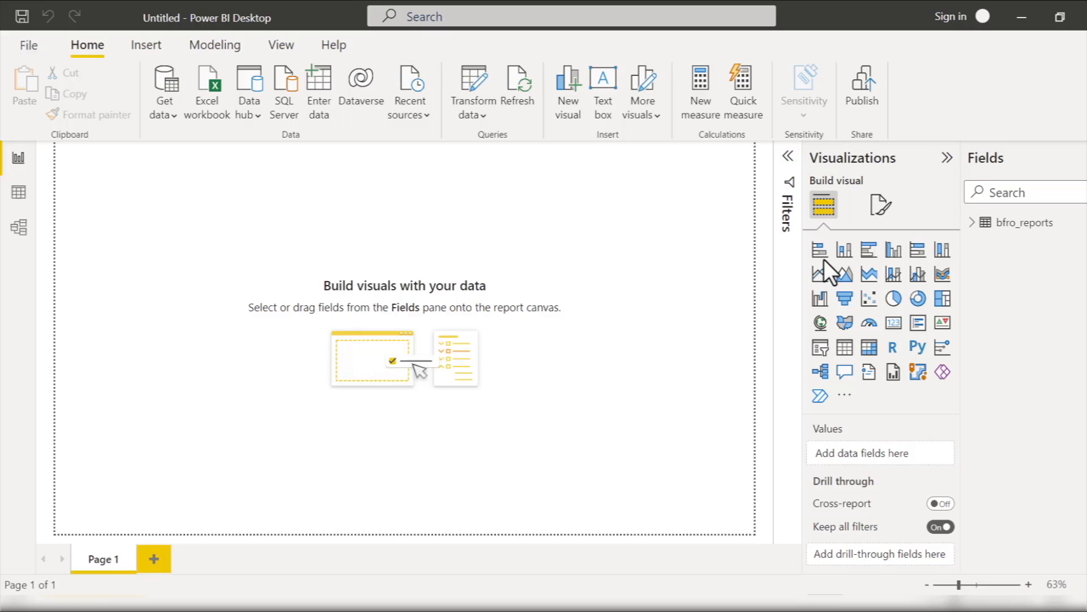
pyautogui.moveTo(1011, 104)
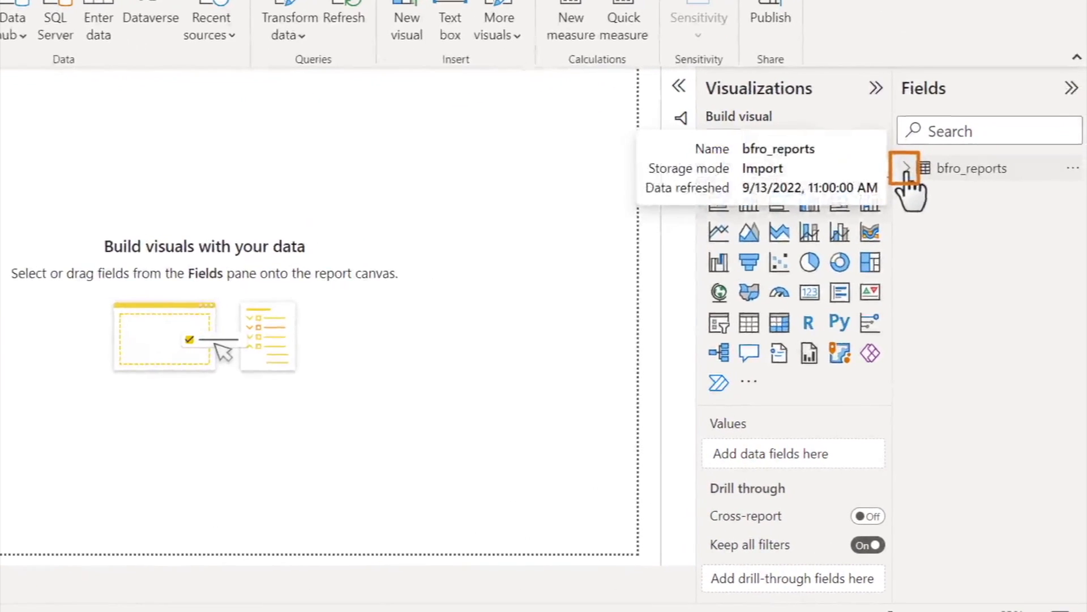
# Expand bfro_reports in the Fields pane to list columns like classification, county and date.
pyautogui.click(906, 168)
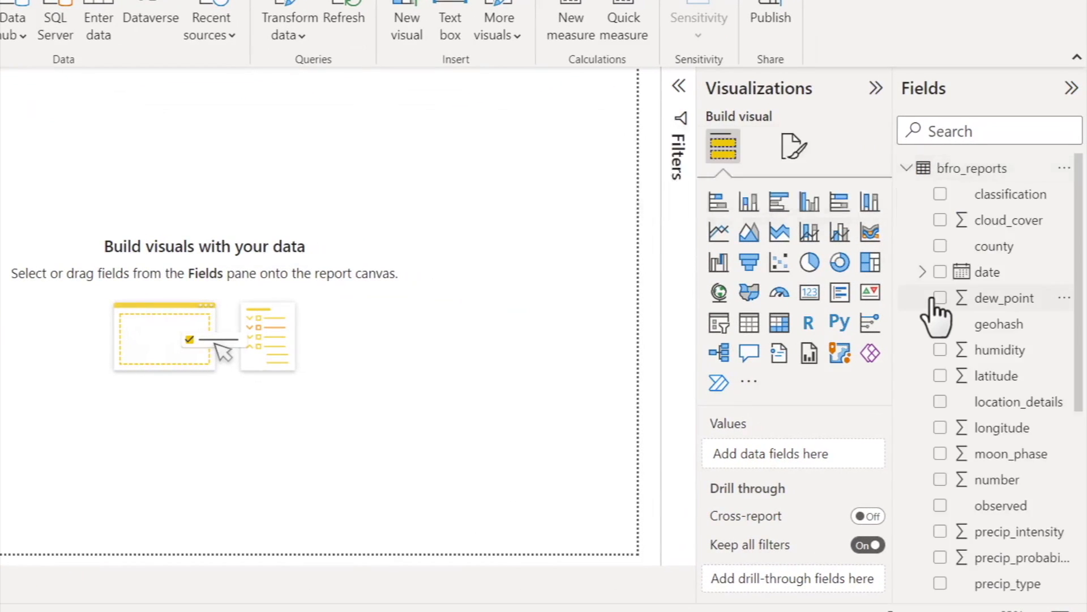
pyautogui.moveTo(1004, 297)
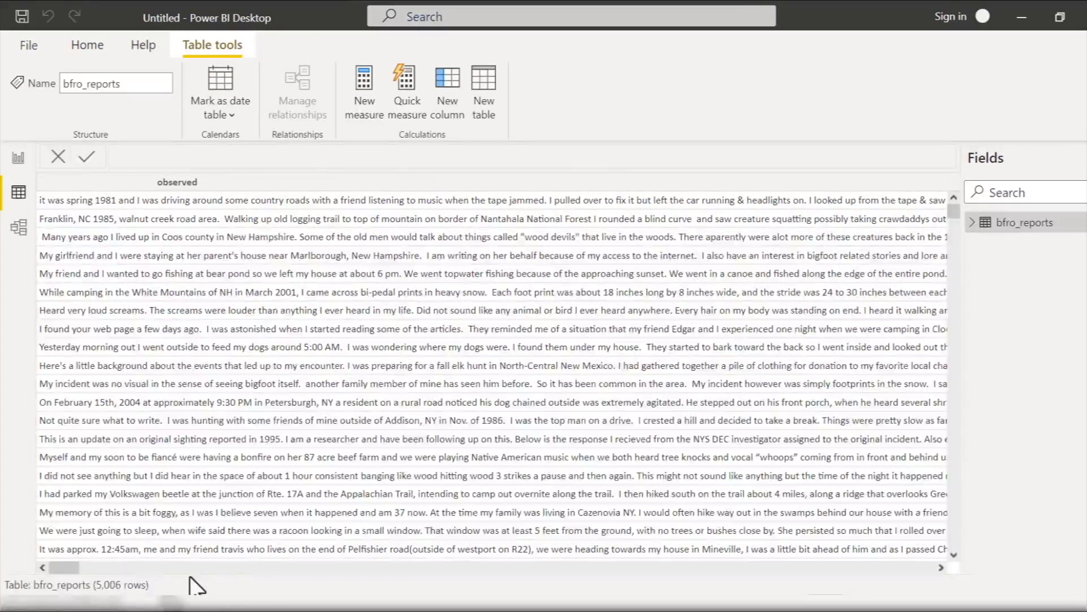
pyautogui.hscroll(3)
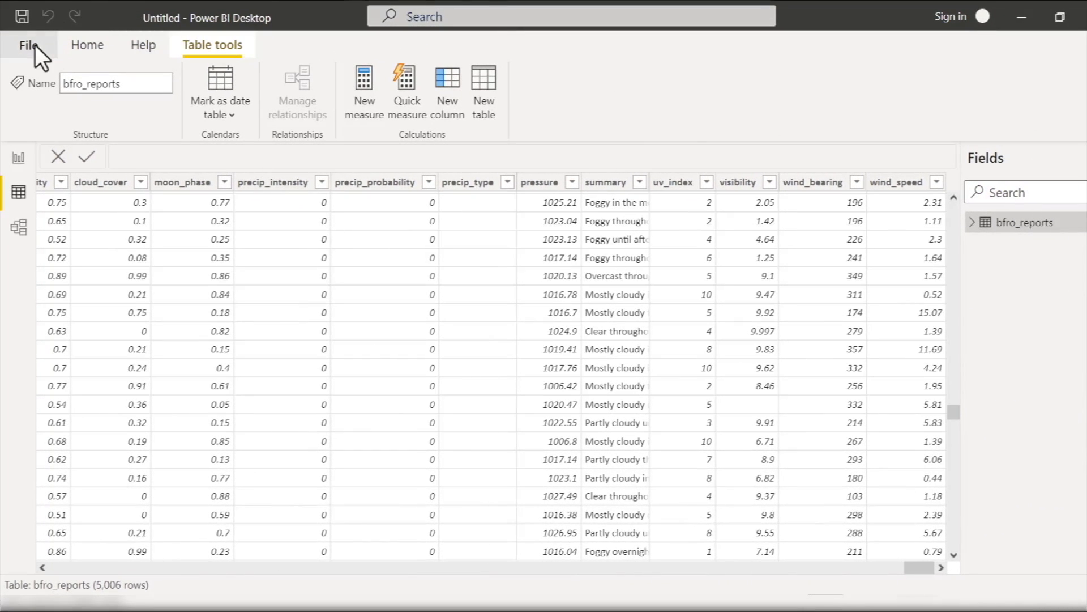
# Start saving the report as a new Power BI file, naming it 'Bigfo'.
pyautogui.click(28, 44)
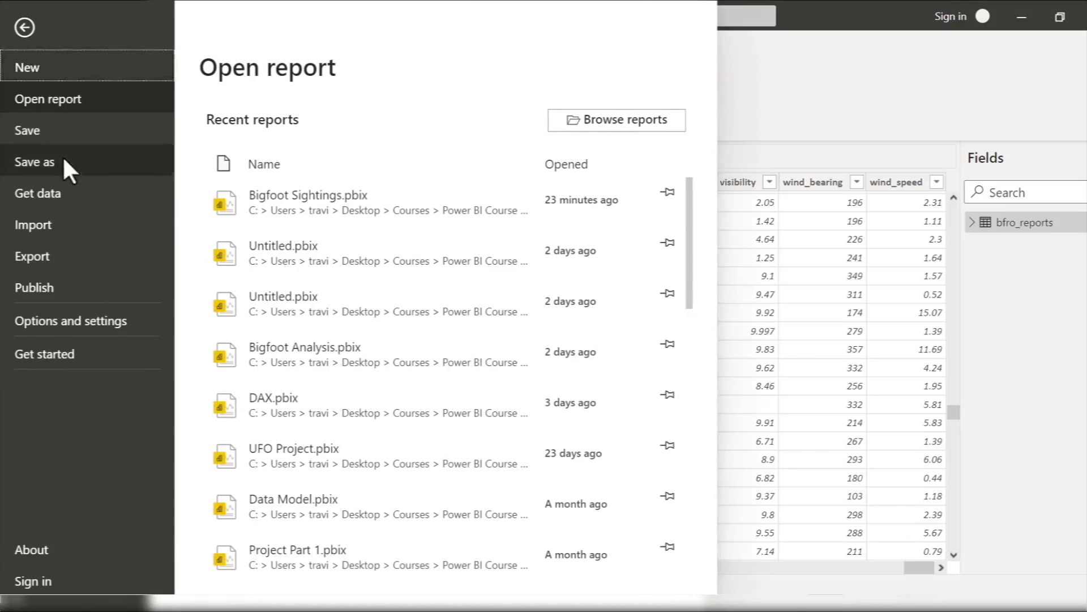
pyautogui.click(34, 161)
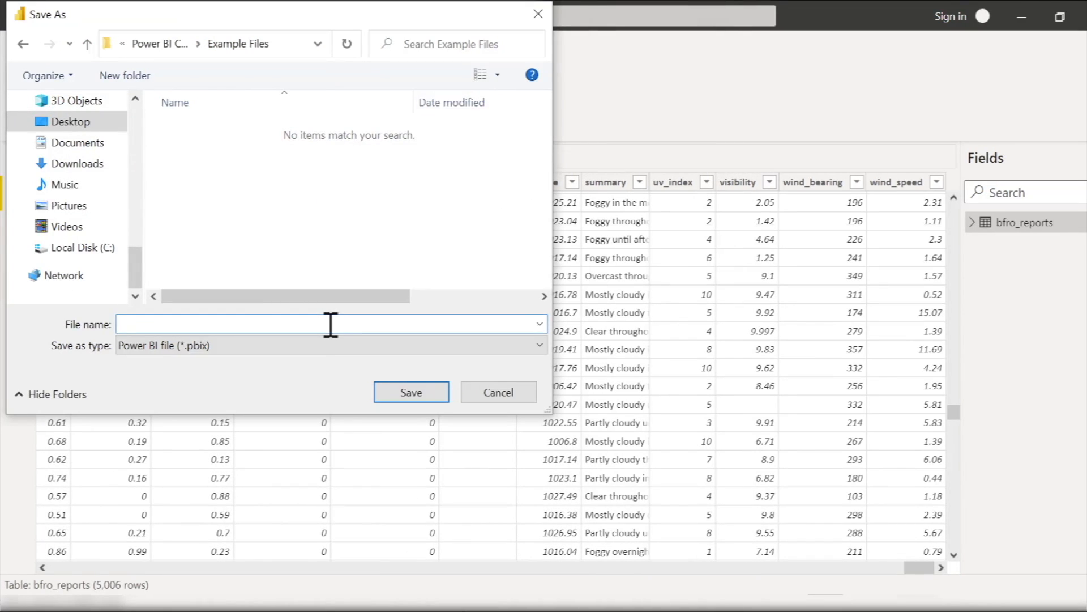
pyautogui.write('Bigfo')
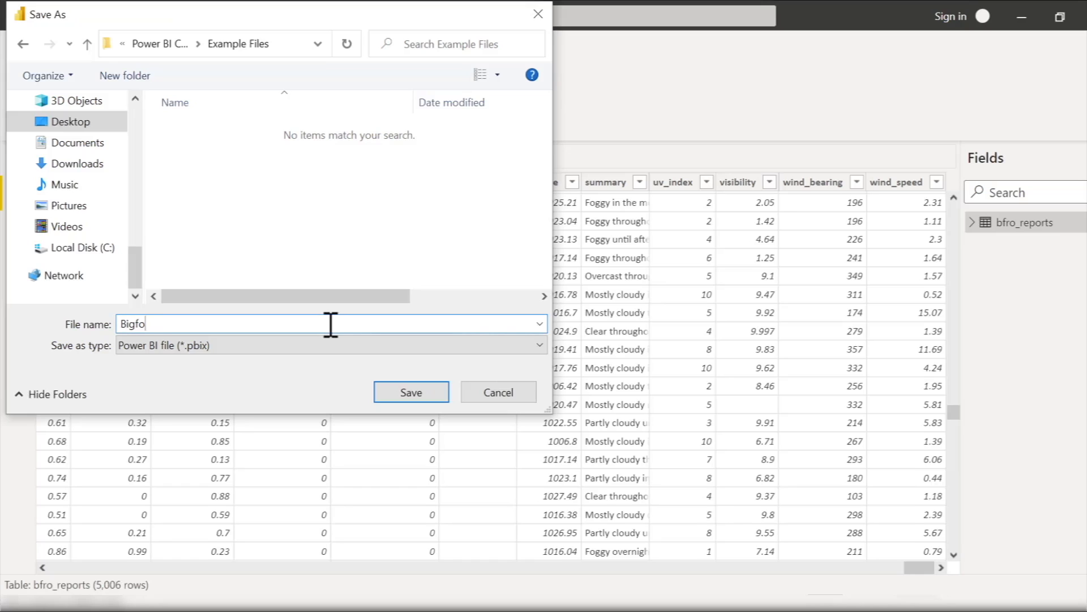